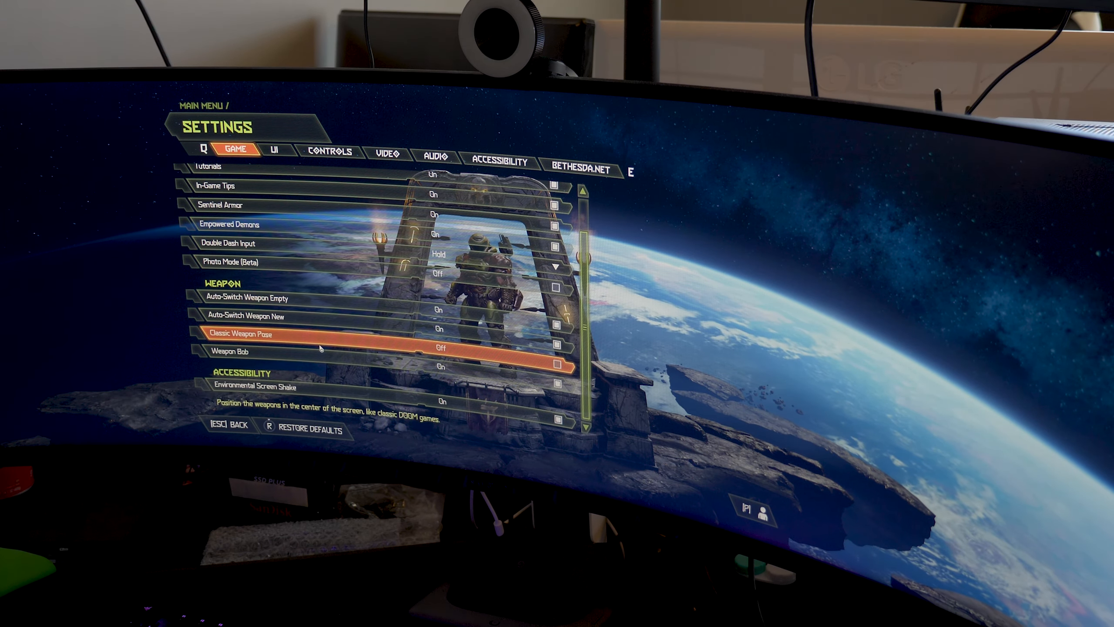
Open HDR Calibration under Video and highlight the HDR White Point setting
{"action": "left_click", "coordinate": [389, 153]}
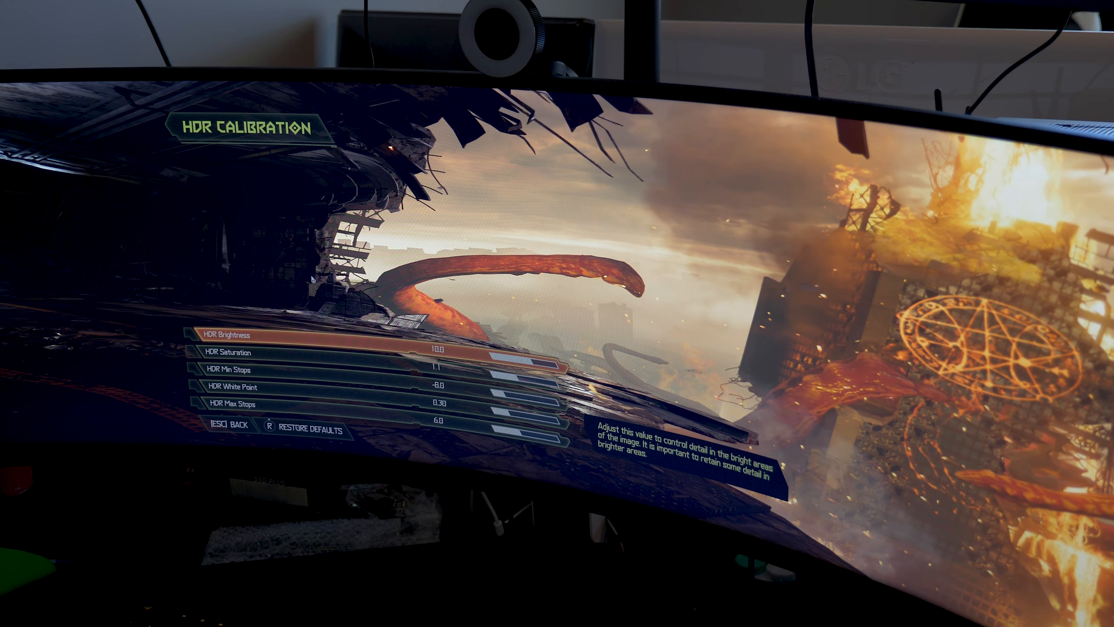
{"action": "key", "text": "down"}
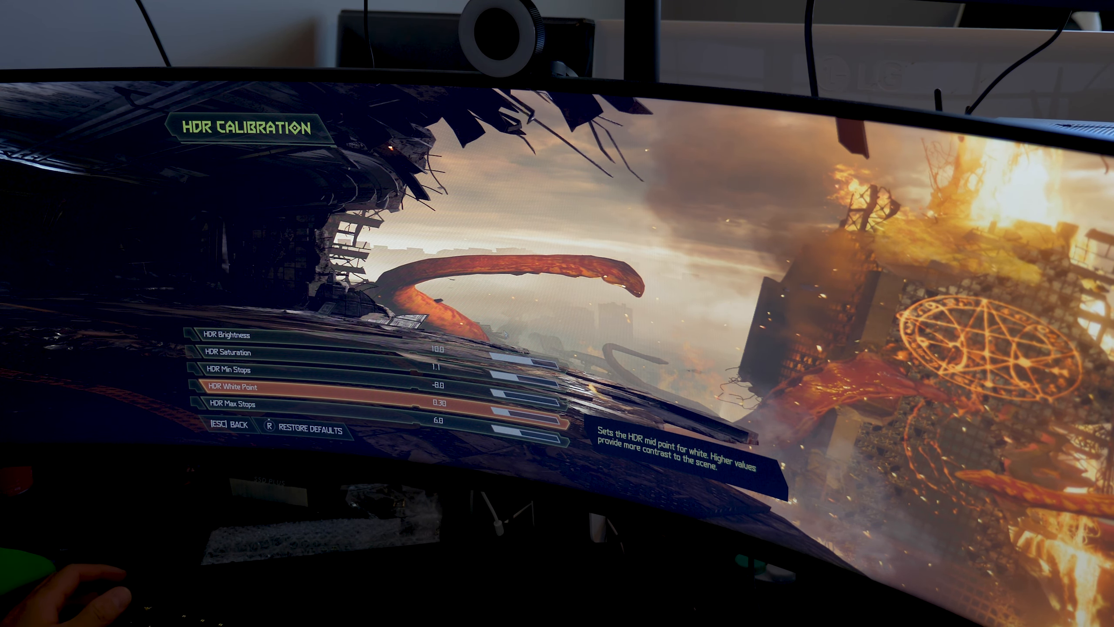